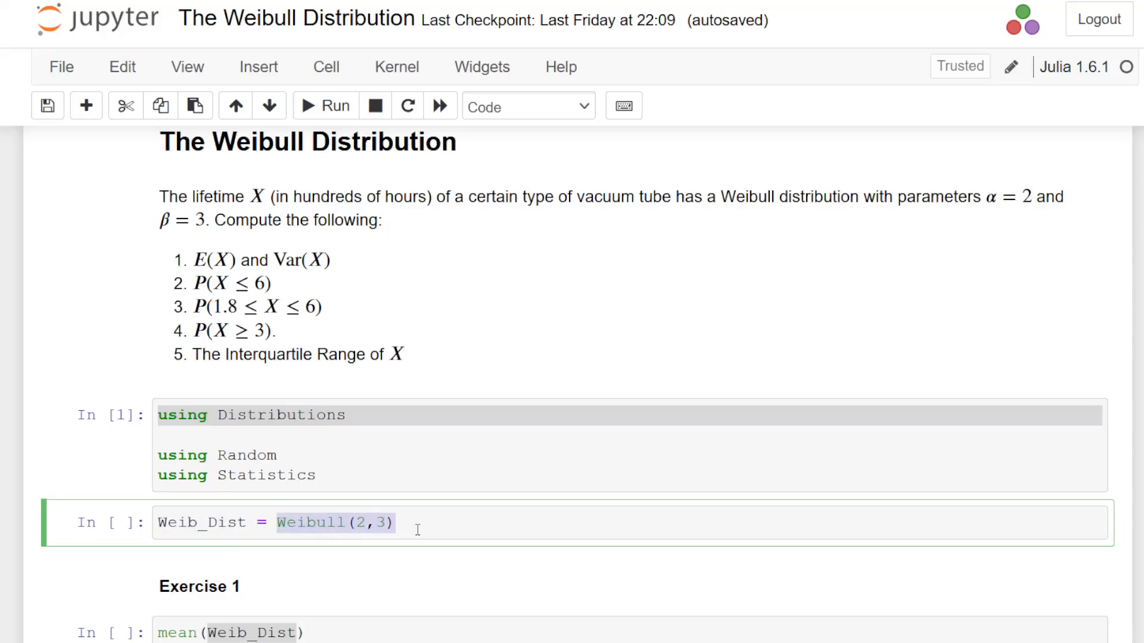
{"action": "mouse_move", "coordinate": [313, 124]}
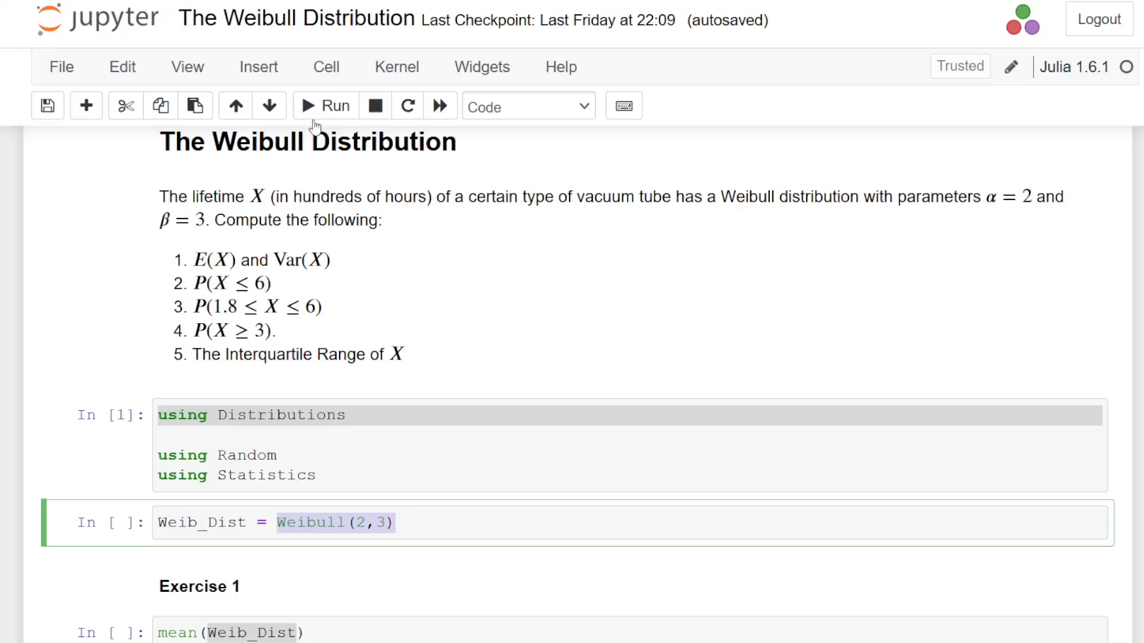
Run the Weib_Dist = Weibull(2,3) cell and highlight θ=3.0 in its output.
{"action": "left_click", "coordinate": [324, 106]}
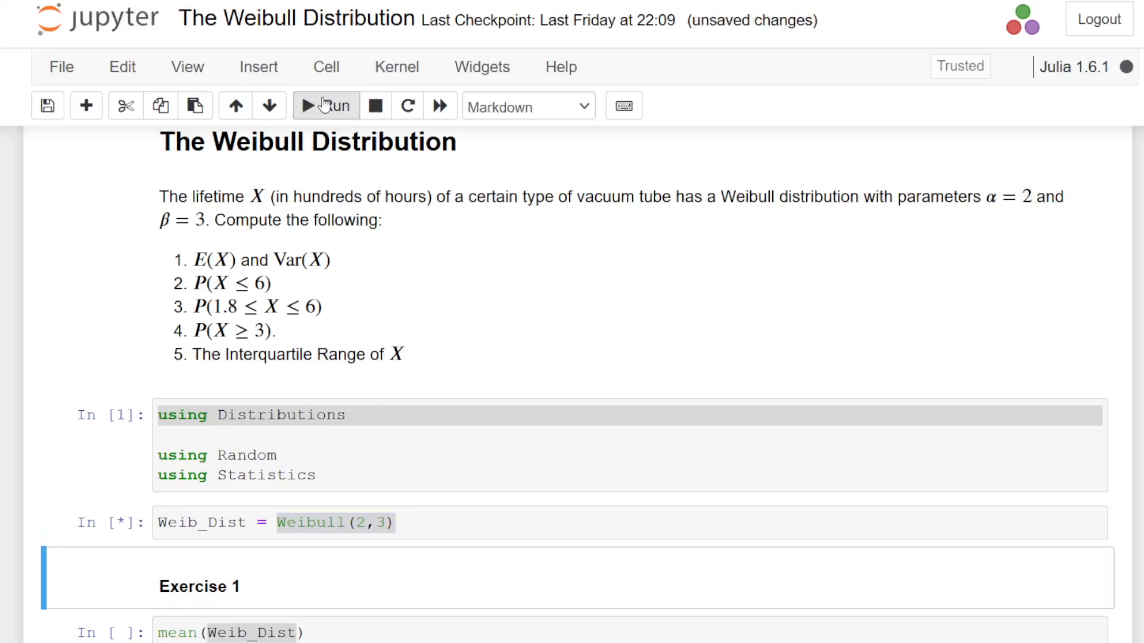
{"action": "left_click", "coordinate": [326, 106]}
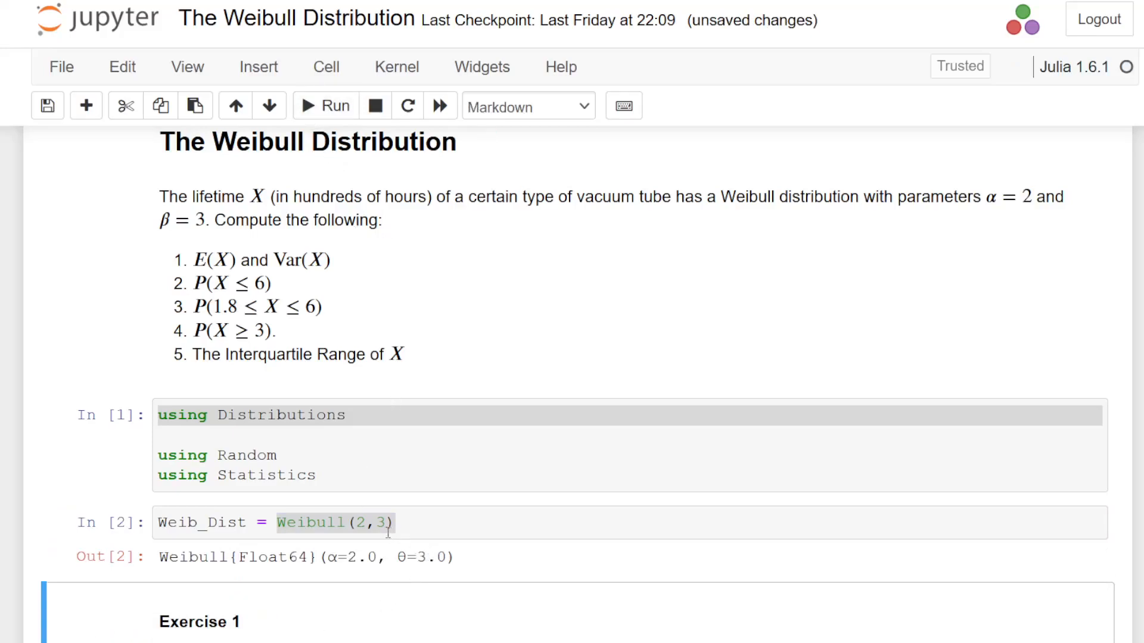
{"action": "left_click", "coordinate": [292, 522]}
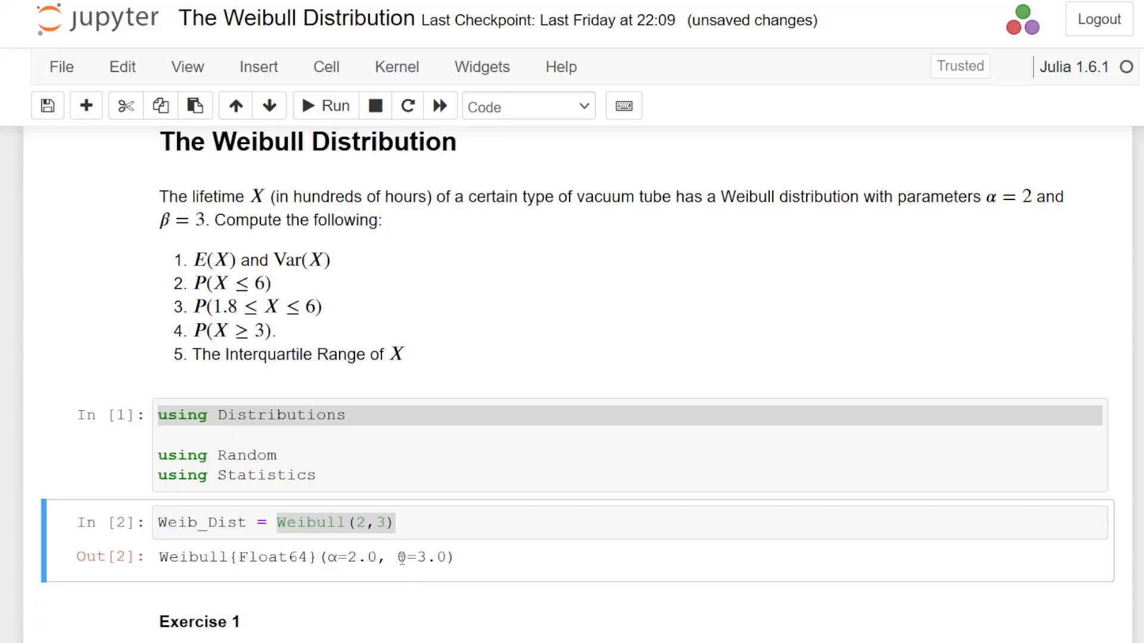
{"action": "double_click", "coordinate": [426, 558]}
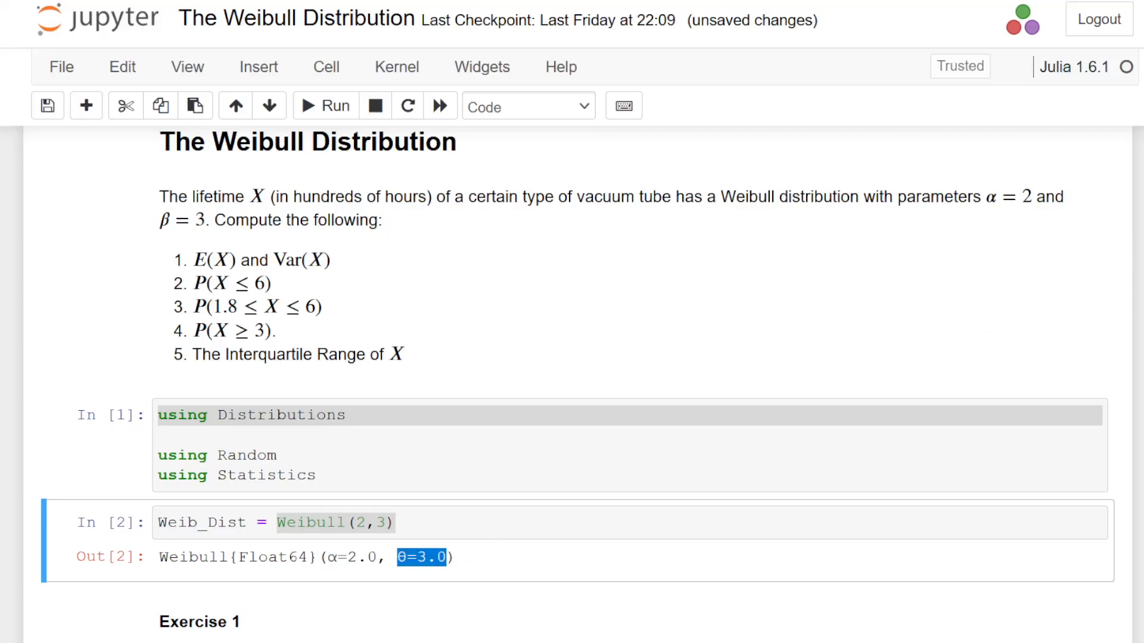
Run the mean, var, median and kurtosis cells, giving ≈2.659, 1.931, 2.498 and 0.245.
{"action": "scroll", "scroll_direction": "down", "scroll_amount": 3}
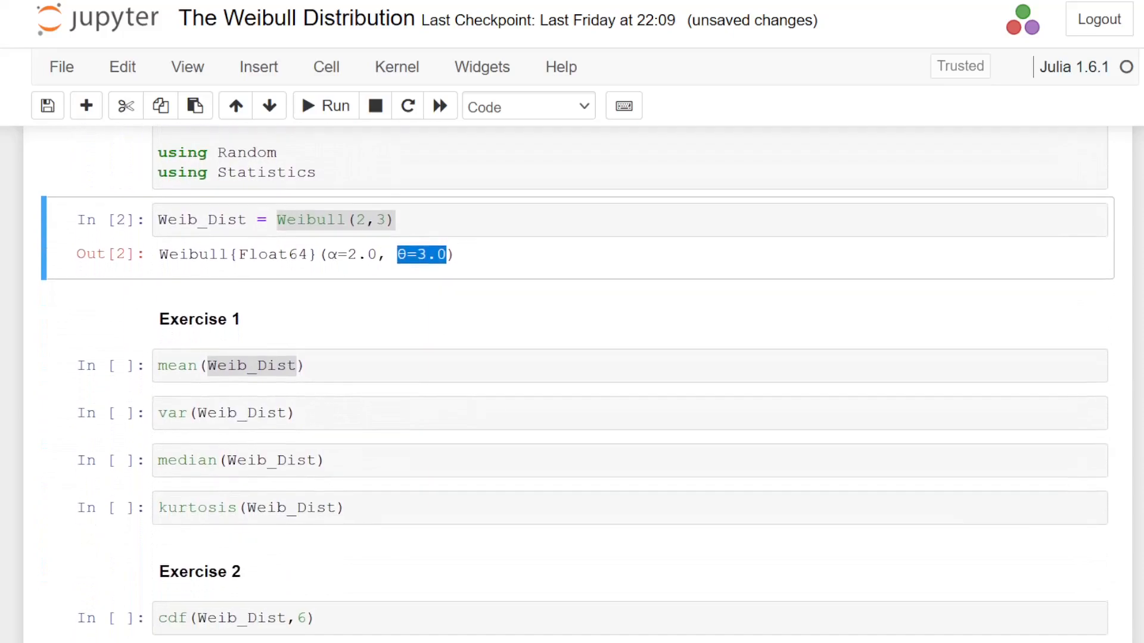
{"action": "scroll", "scroll_direction": "down", "scroll_amount": 3}
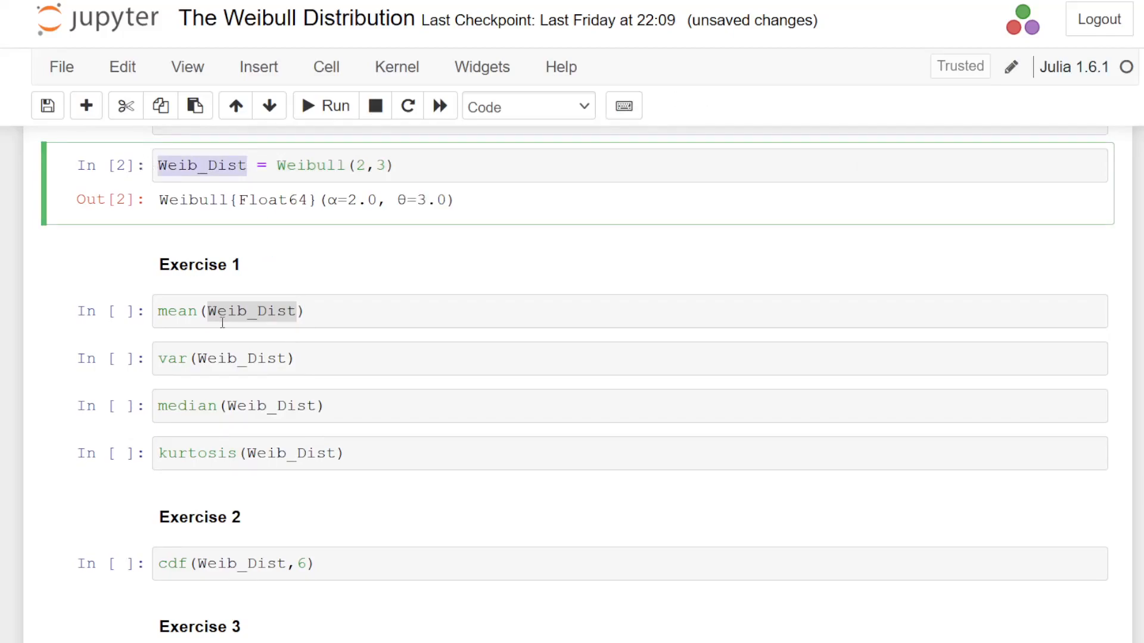
{"action": "mouse_move", "coordinate": [194, 232]}
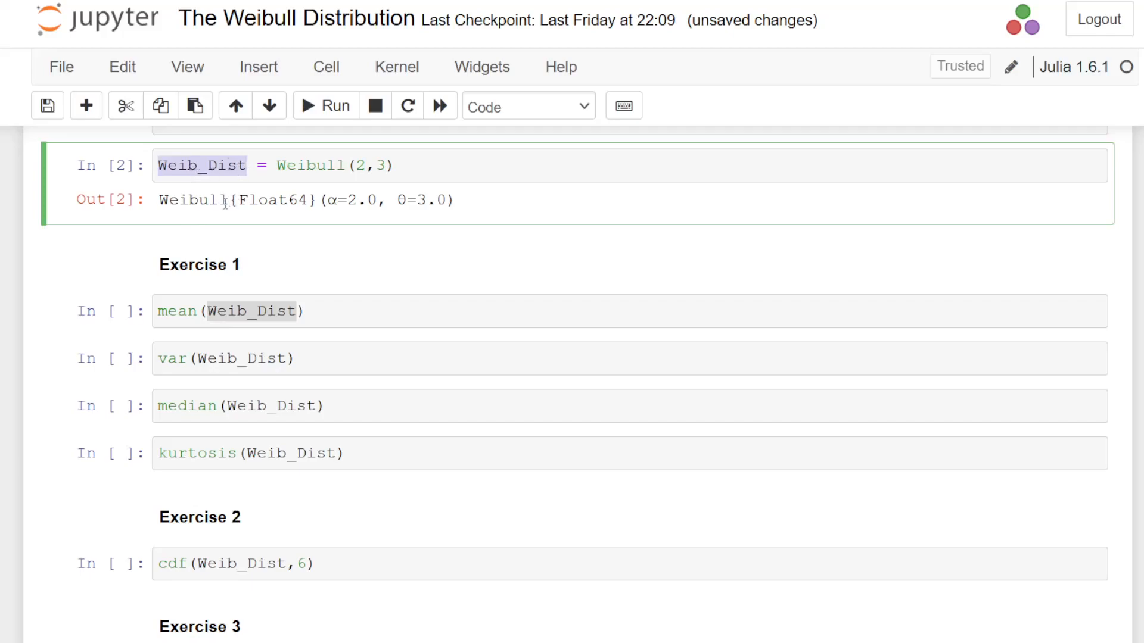
{"action": "left_click_drag", "start_coordinate": [168, 200], "coordinate": [340, 200]}
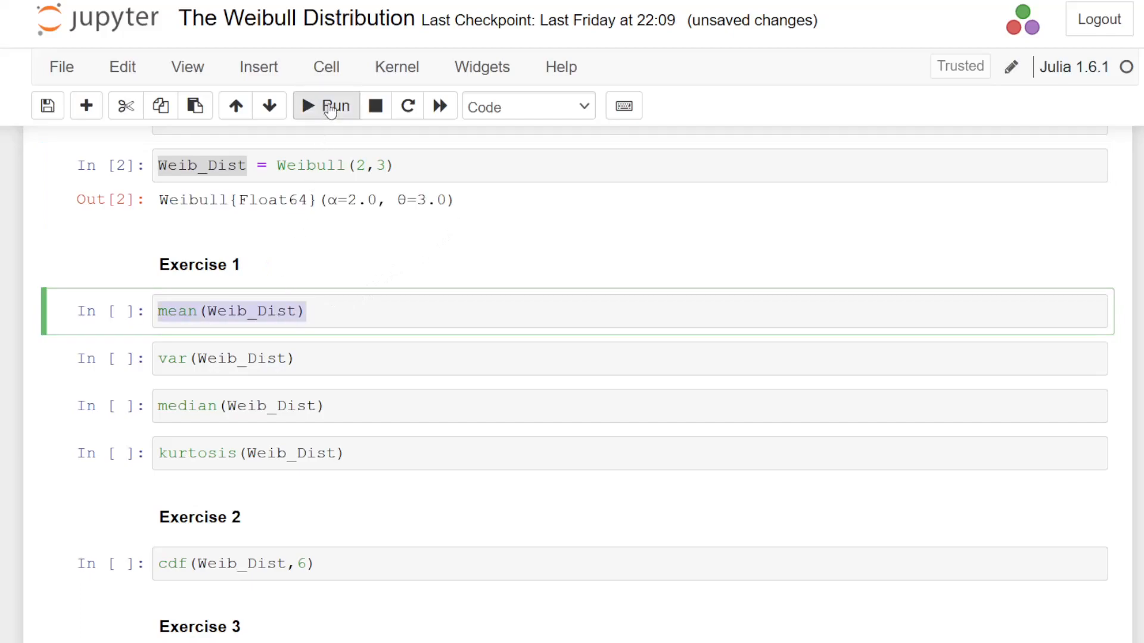
{"action": "left_click", "coordinate": [326, 106]}
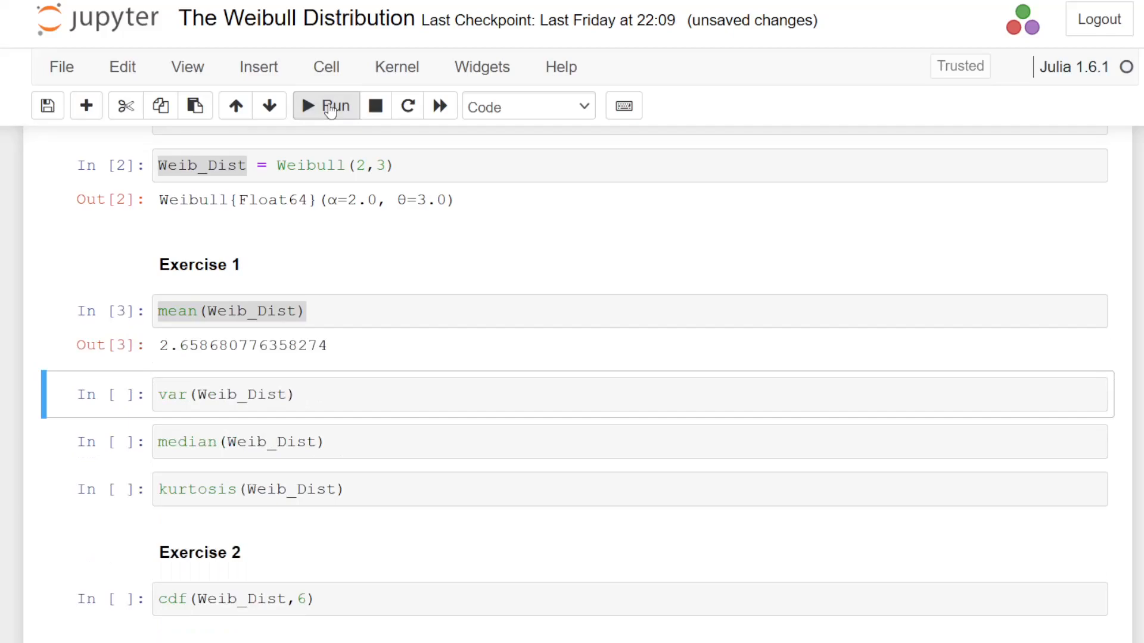
{"action": "left_click", "coordinate": [327, 106]}
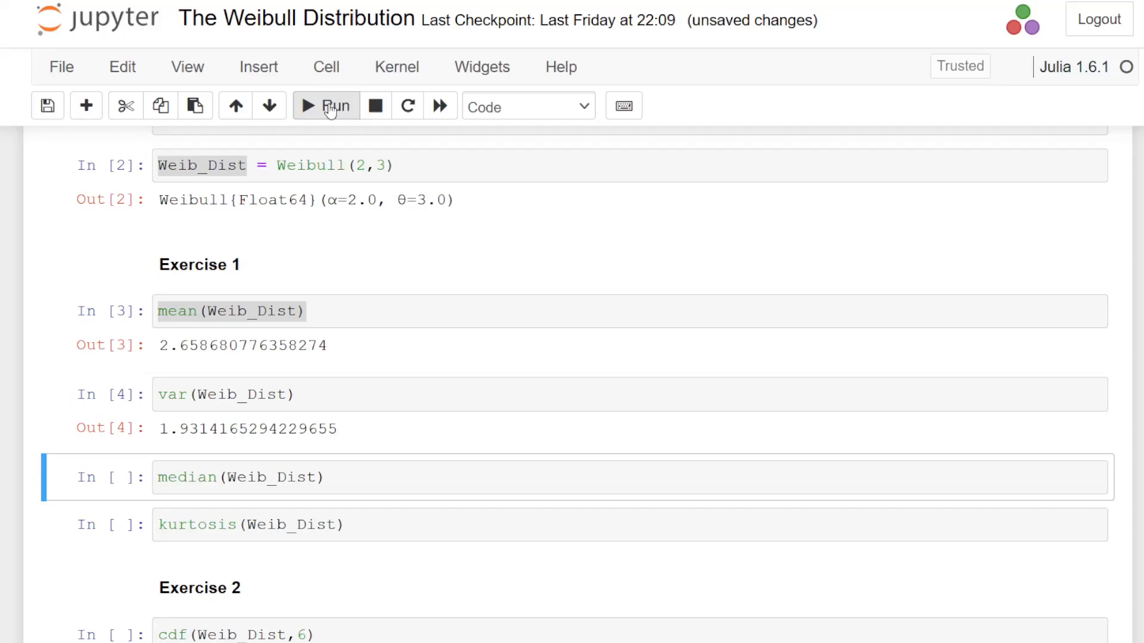
{"action": "left_click", "coordinate": [327, 106]}
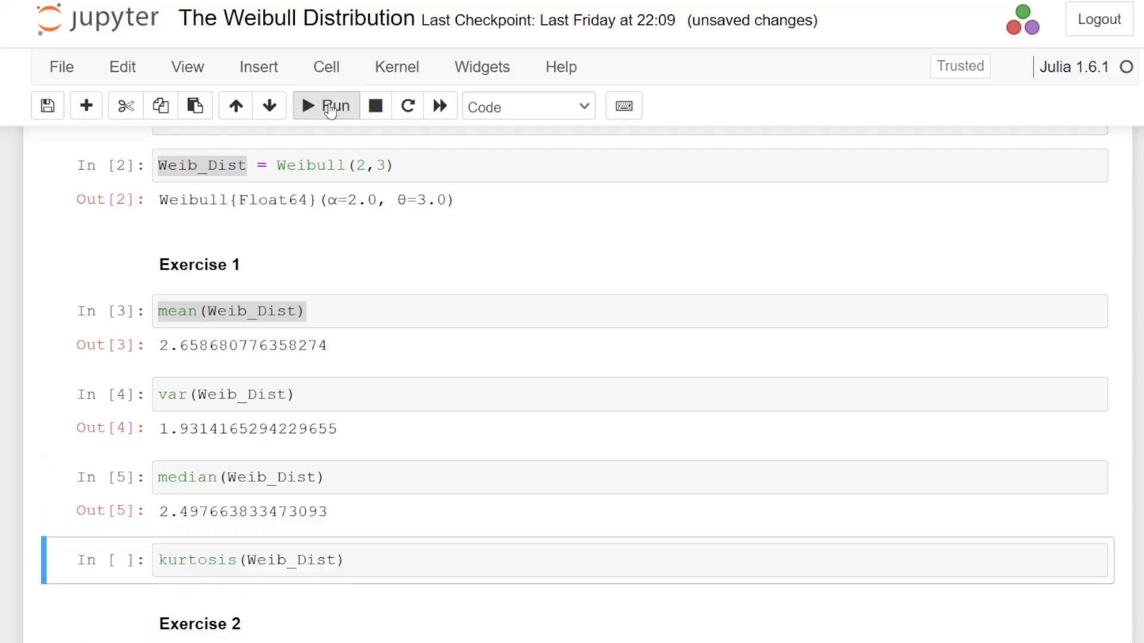
{"action": "left_click", "coordinate": [325, 106]}
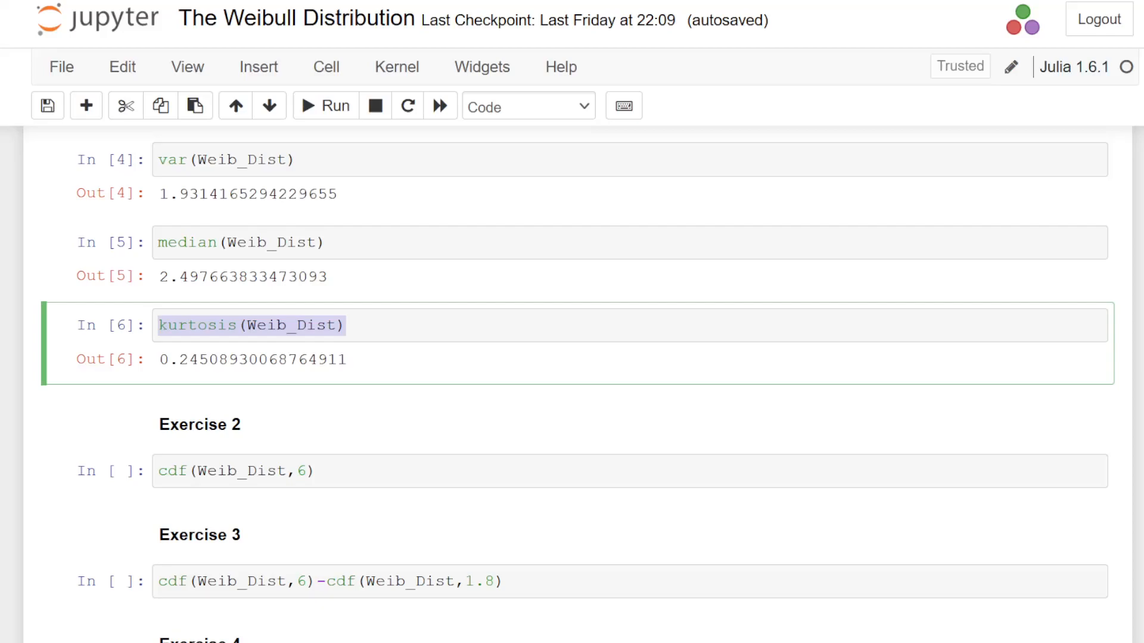
{"action": "mouse_move", "coordinate": [357, 432]}
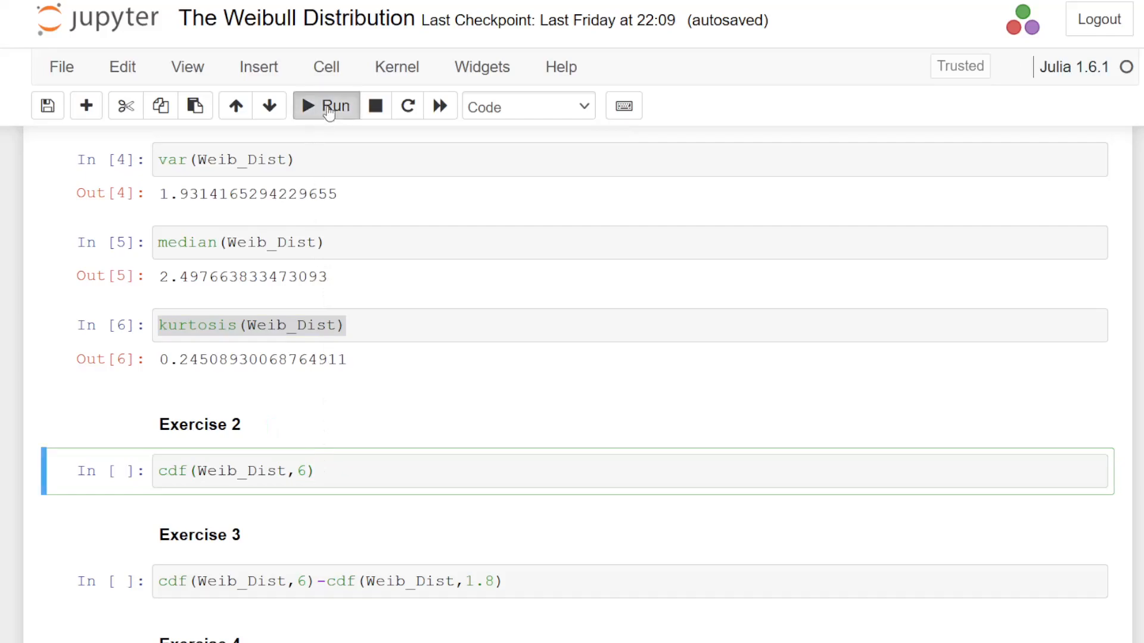
Run cdf(Weib_Dist,6) ≈0.982 and the P(1.8 ≤ X ≤ 6) cell ≈0.679.
{"action": "left_click", "coordinate": [327, 106]}
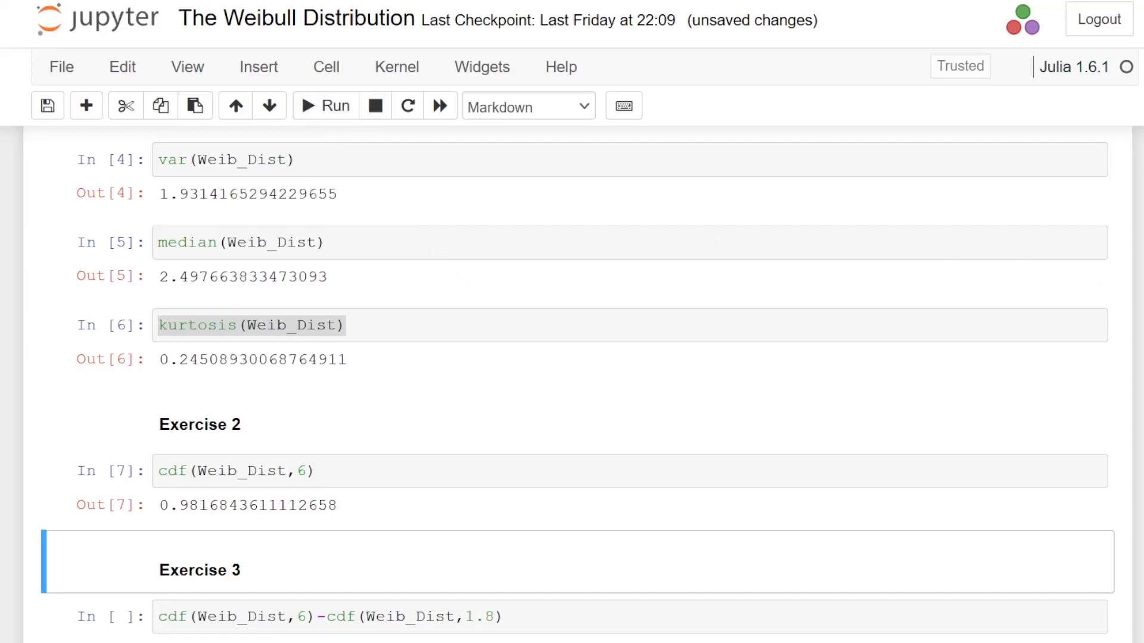
{"action": "scroll", "scroll_direction": "down", "scroll_amount": 3}
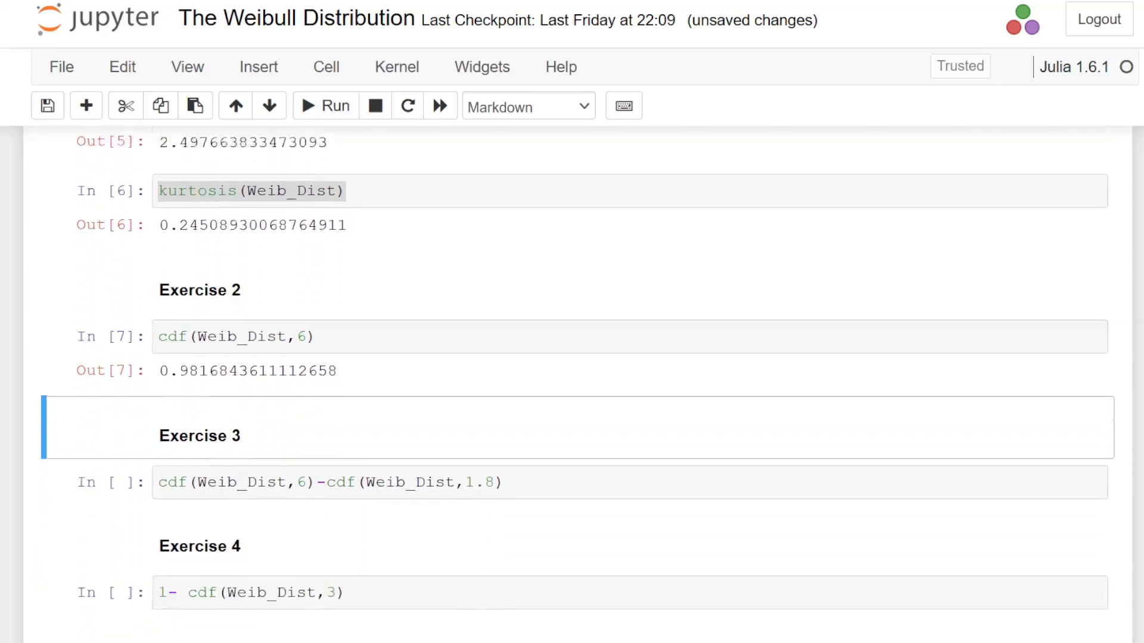
{"action": "scroll", "scroll_direction": "down", "scroll_amount": 3}
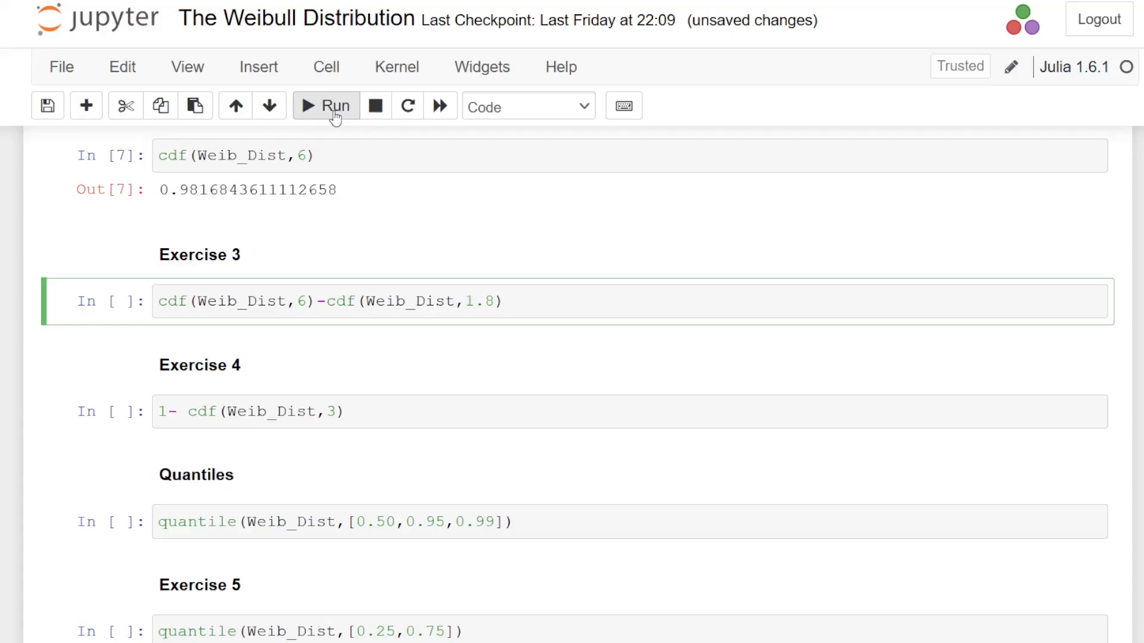
{"action": "left_click", "coordinate": [325, 106]}
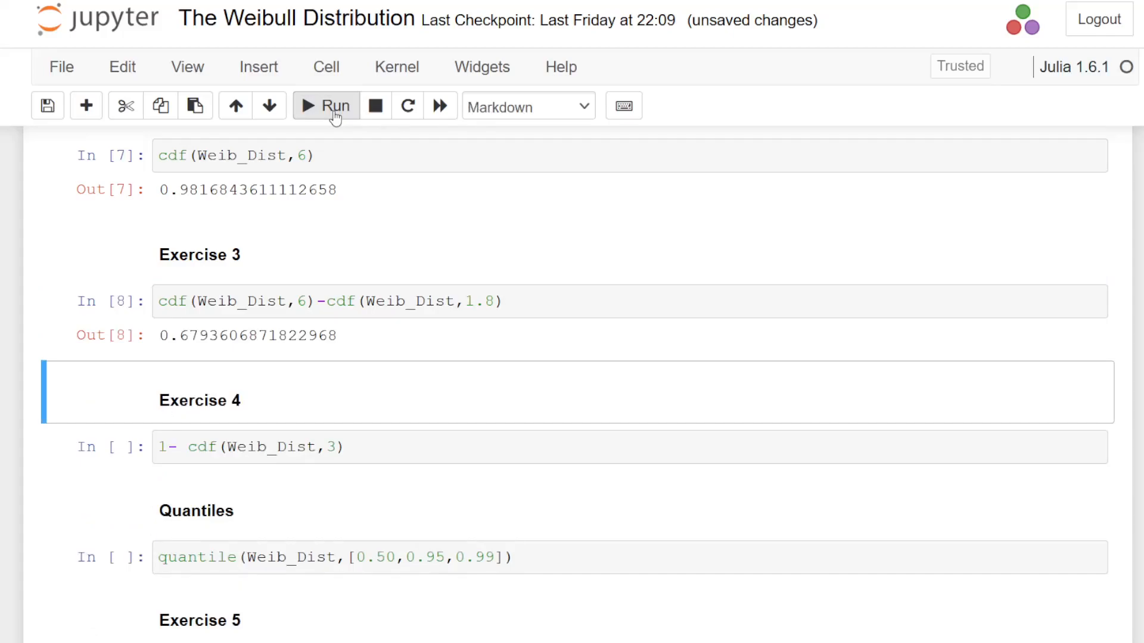
{"action": "mouse_move", "coordinate": [285, 90]}
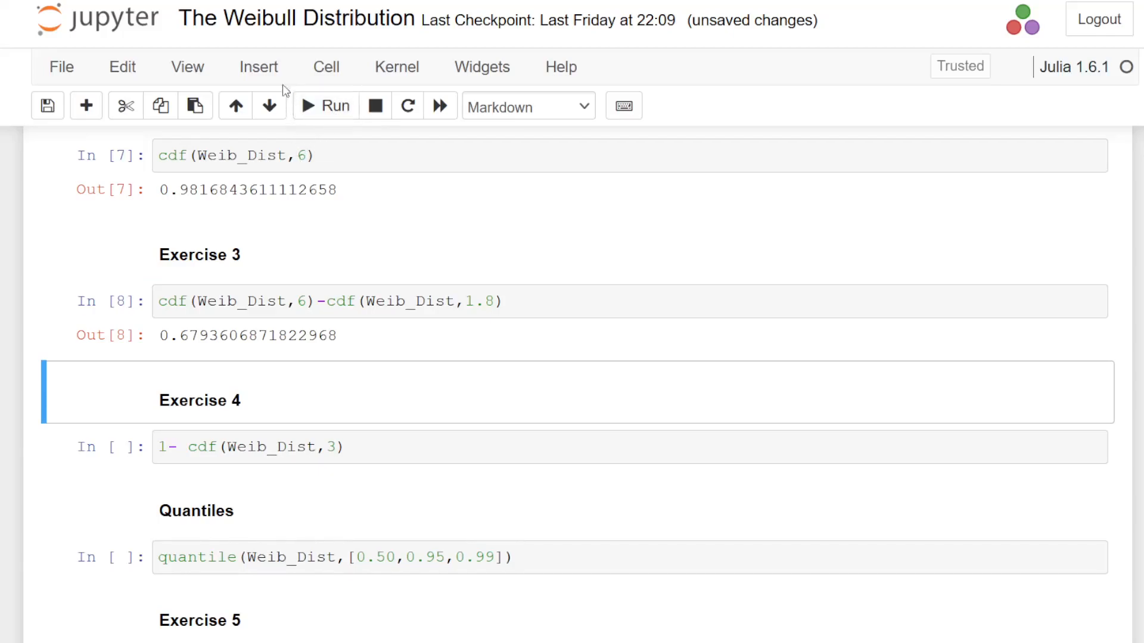
Insert a cell above Exercise 4 computing cdf(Weib_Dist,1.8) ≈0.302.
{"action": "left_click", "coordinate": [258, 67]}
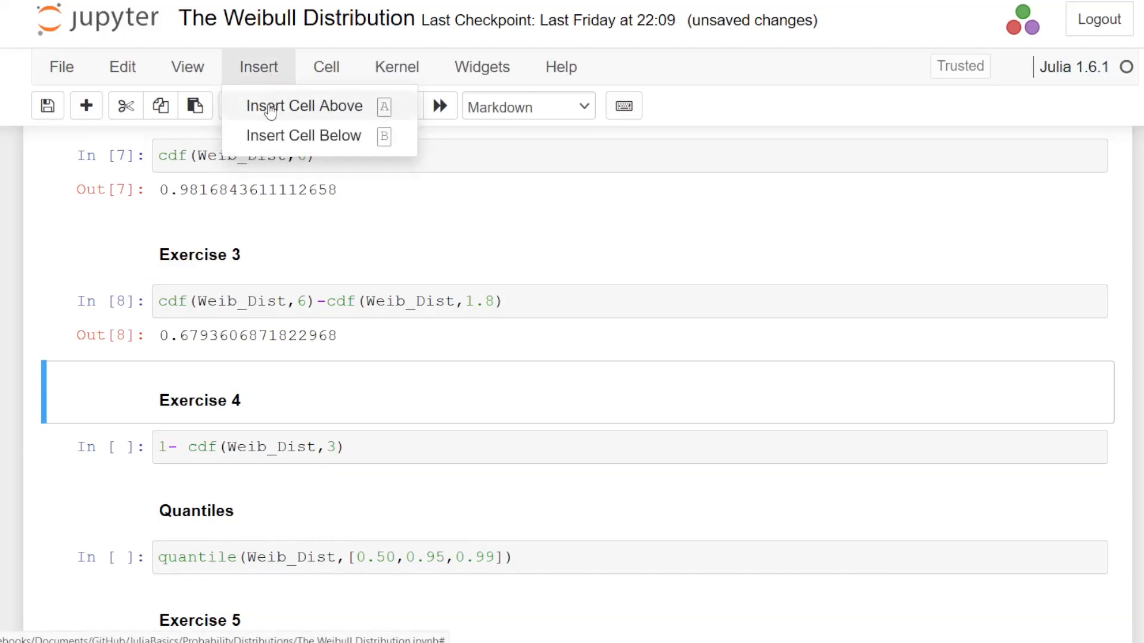
{"action": "left_click", "coordinate": [304, 136]}
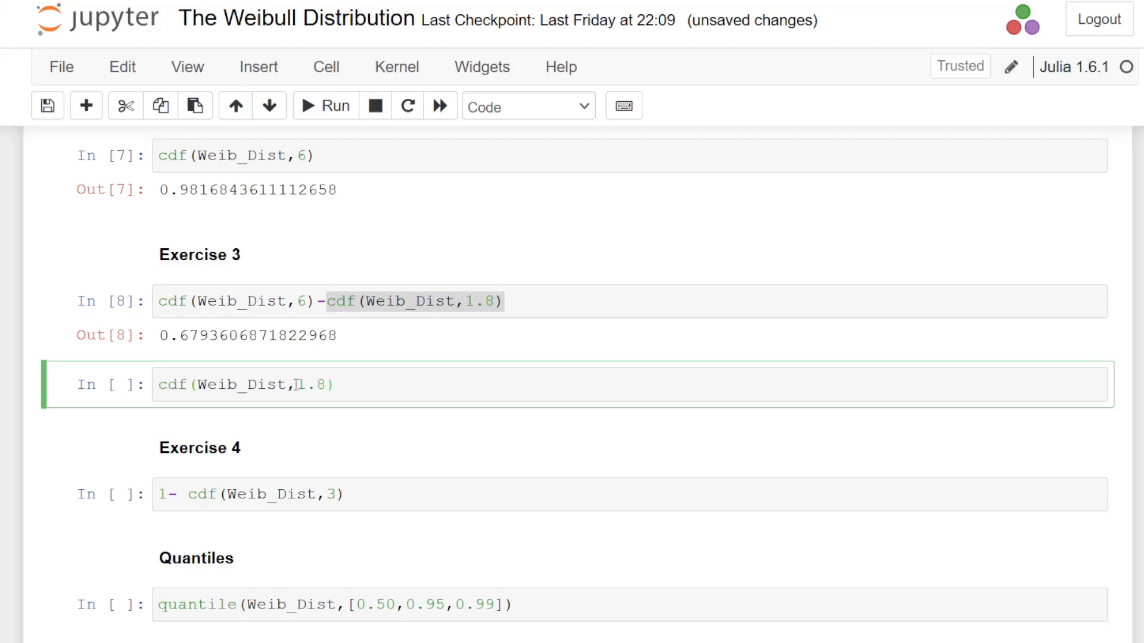
{"action": "left_click", "coordinate": [325, 106]}
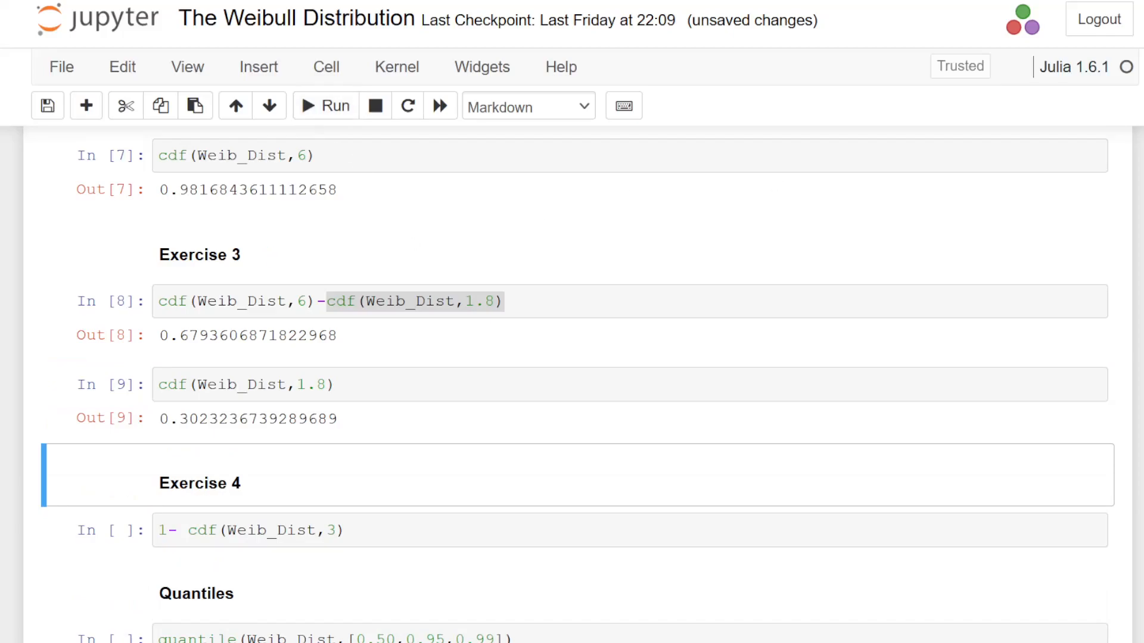
Run the 1 - cdf(Weib_Dist,3) cell, giving ≈0.368, and save the notebook.
{"action": "scroll", "scroll_direction": "down", "scroll_amount": 3}
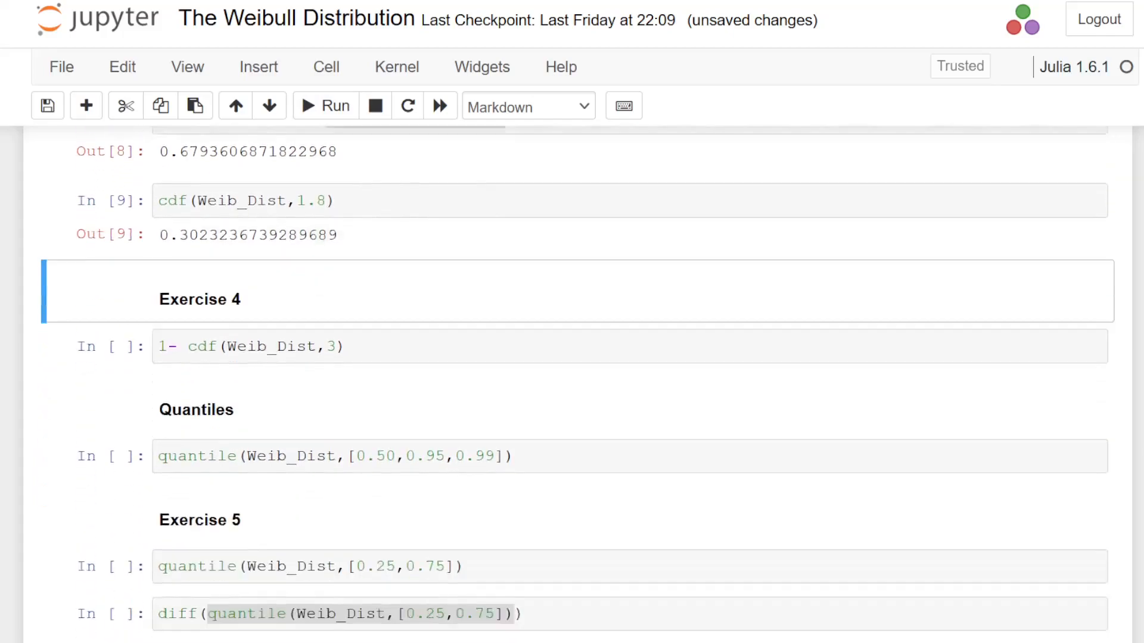
{"action": "scroll", "scroll_direction": "down", "scroll_amount": 3}
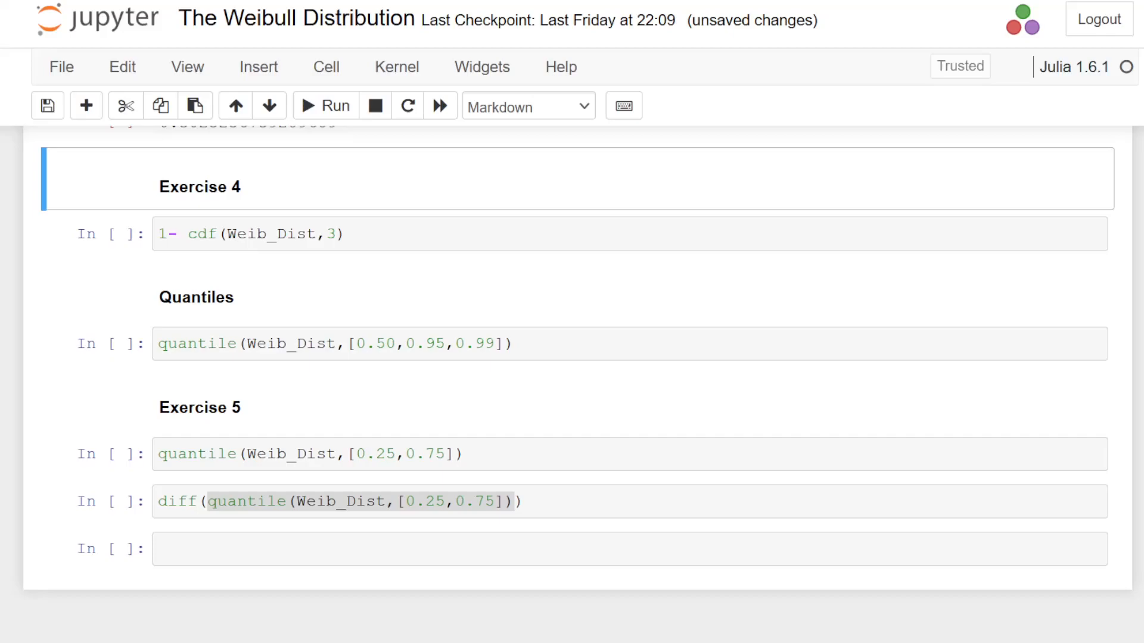
{"action": "mouse_move", "coordinate": [1122, 364]}
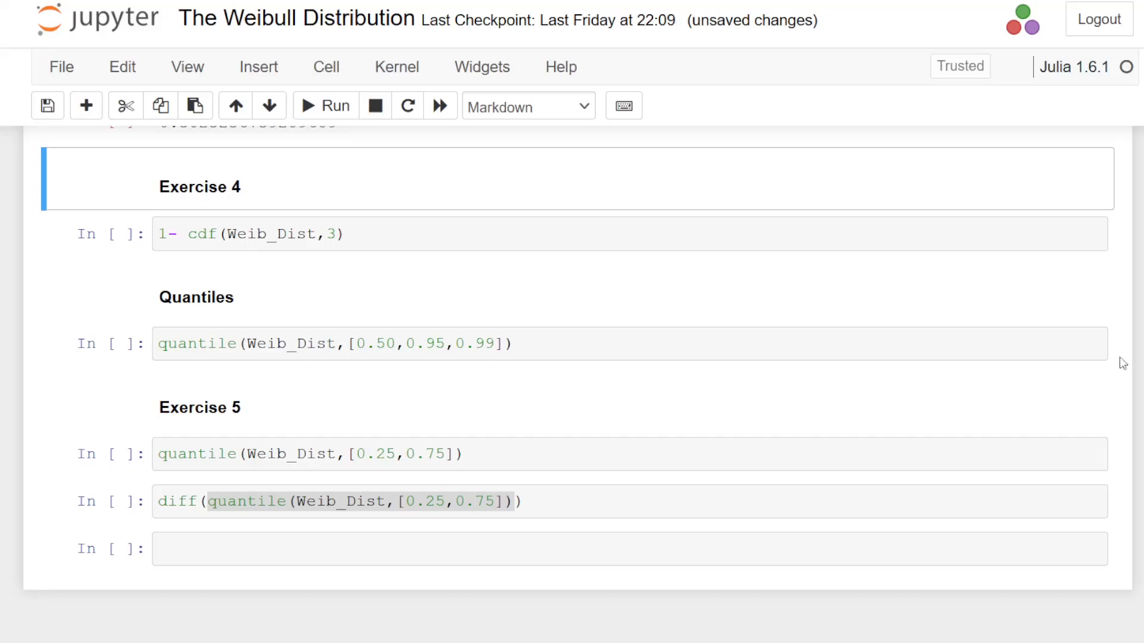
{"action": "left_click", "coordinate": [499, 235]}
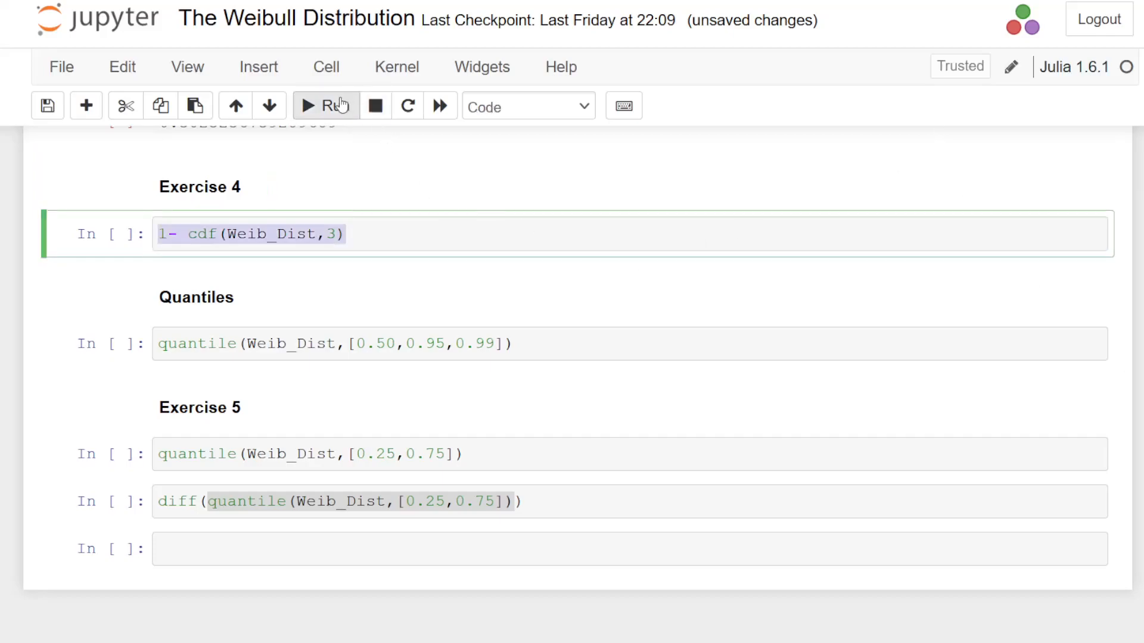
{"action": "left_click", "coordinate": [323, 107]}
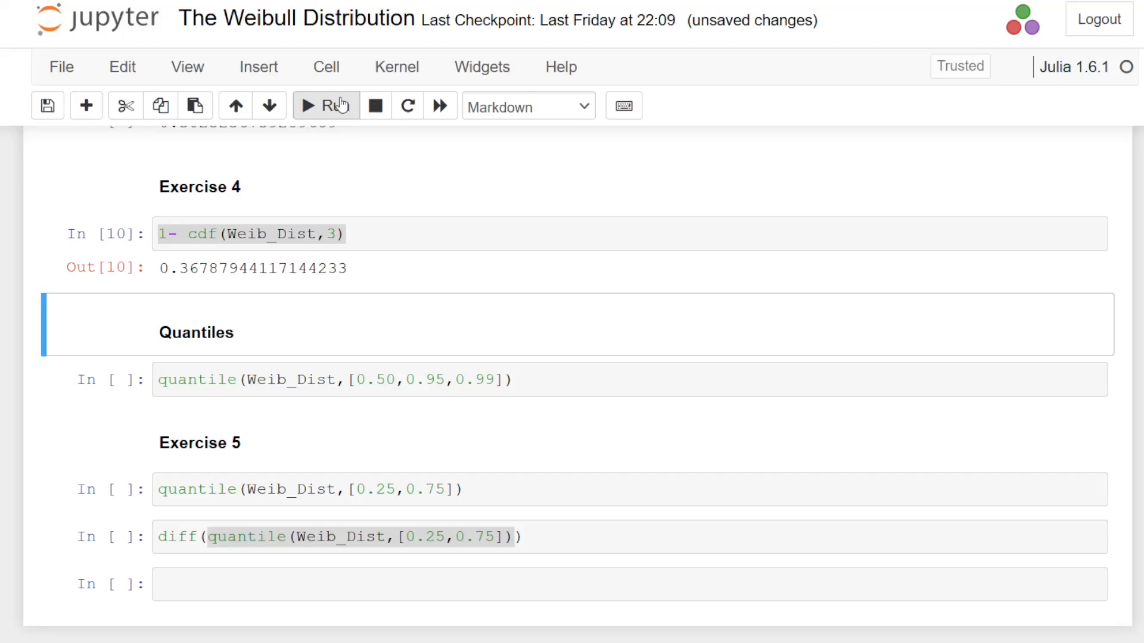
{"action": "left_click", "coordinate": [47, 106]}
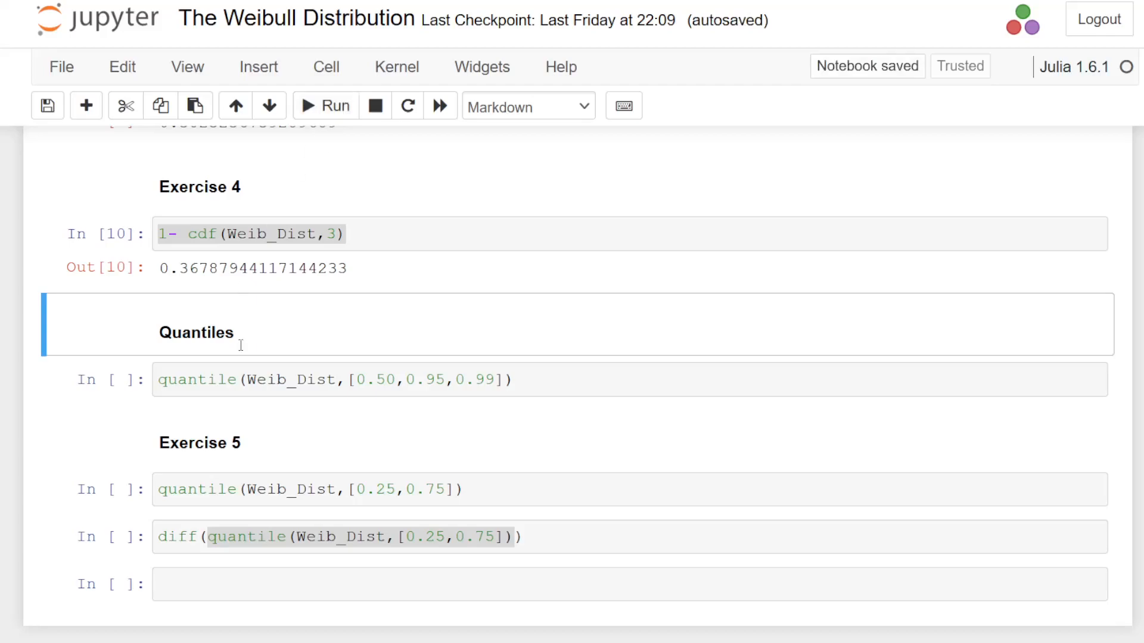
{"action": "left_click", "coordinate": [496, 379]}
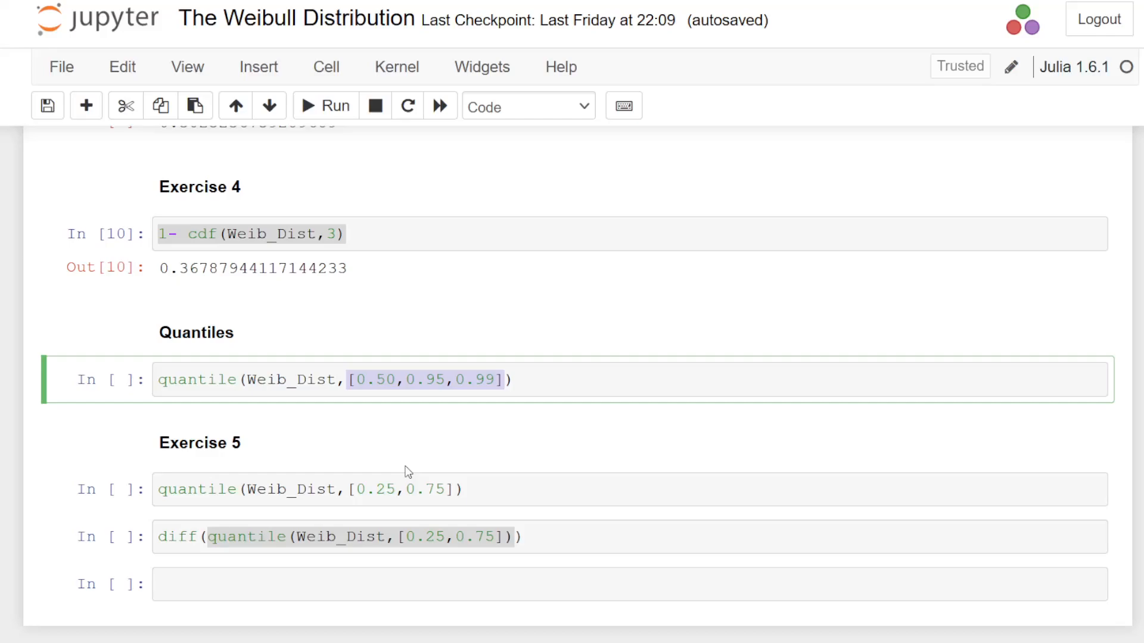
{"action": "mouse_move", "coordinate": [224, 376]}
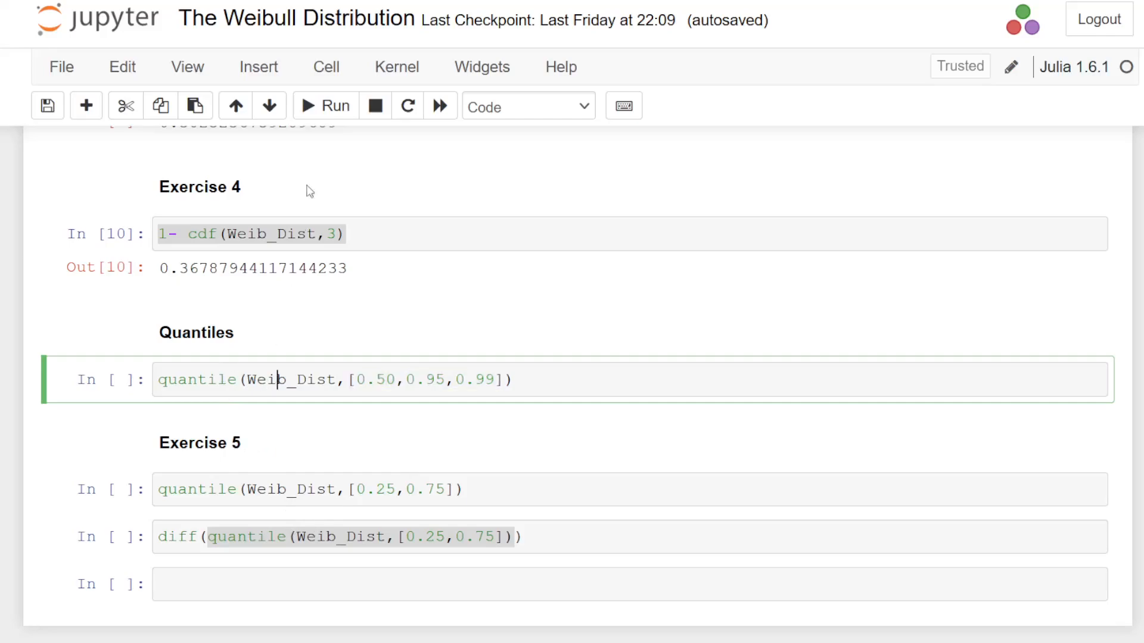
Run quantile(Weib_Dist,[0.50,0.95,0.99]), giving ≈2.498, 5.192 and 6.438.
{"action": "left_click", "coordinate": [325, 106]}
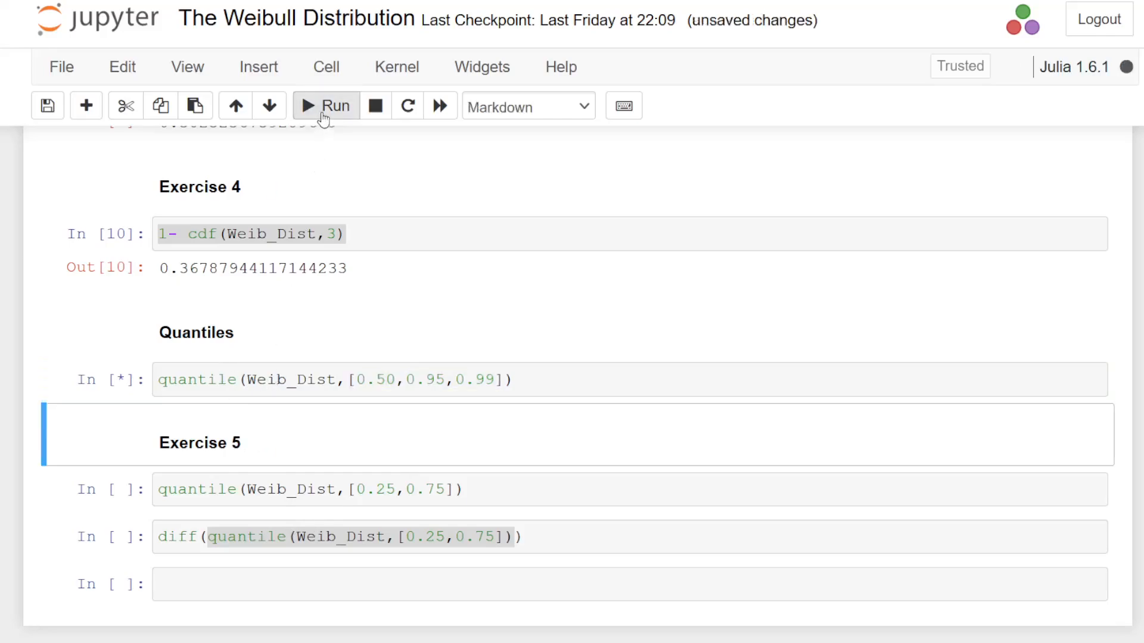
{"action": "left_click", "coordinate": [326, 106]}
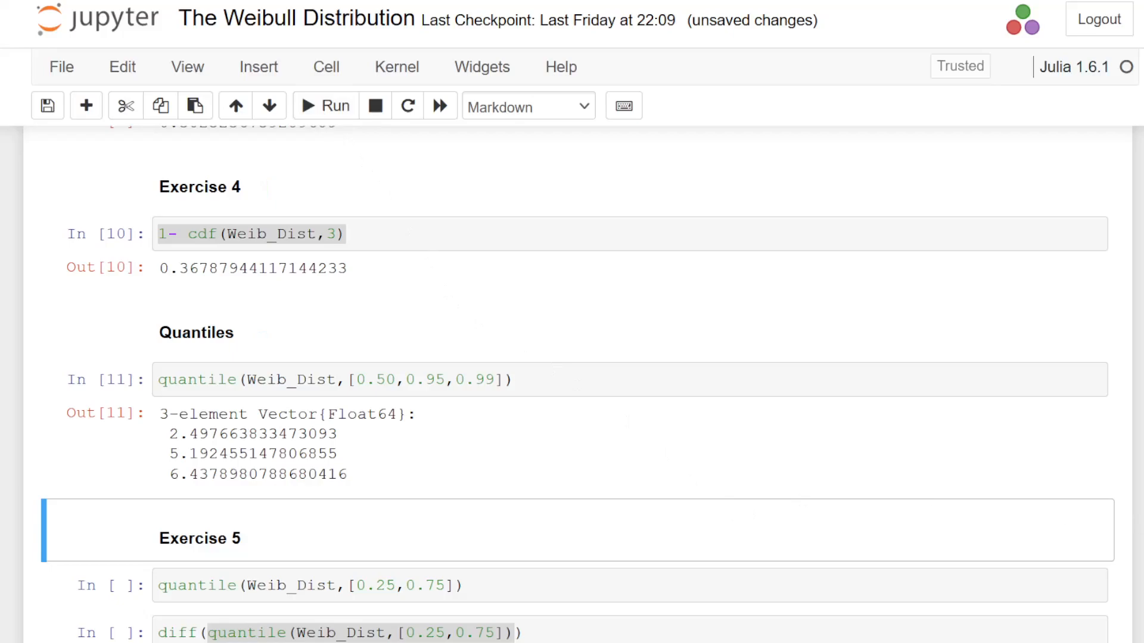
Run the [0.25,0.75] quantile cell (≈1.609, 3.532) and the diff cell giving IQR ≈1.923.
{"action": "scroll", "scroll_direction": "down", "scroll_amount": 3}
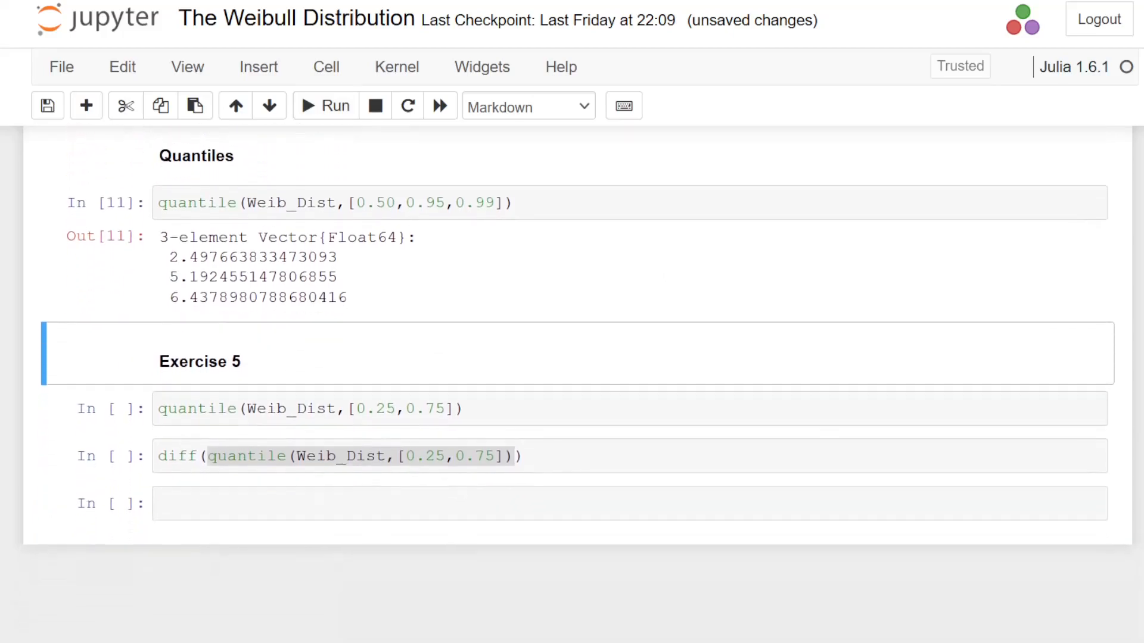
{"action": "left_click", "coordinate": [346, 408]}
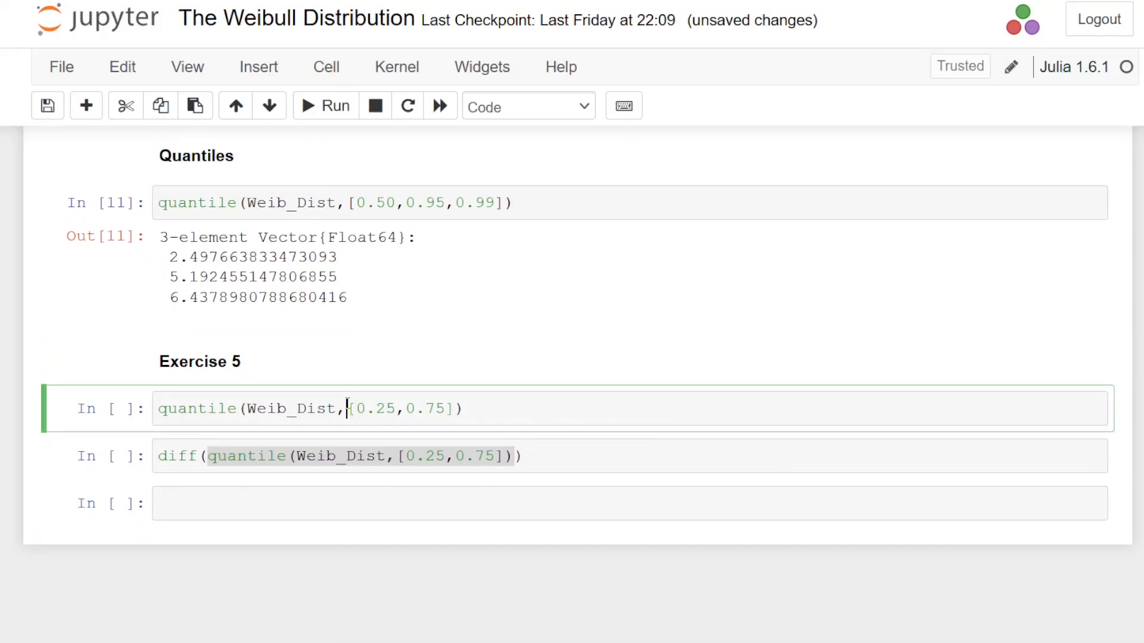
{"action": "mouse_move", "coordinate": [347, 409]}
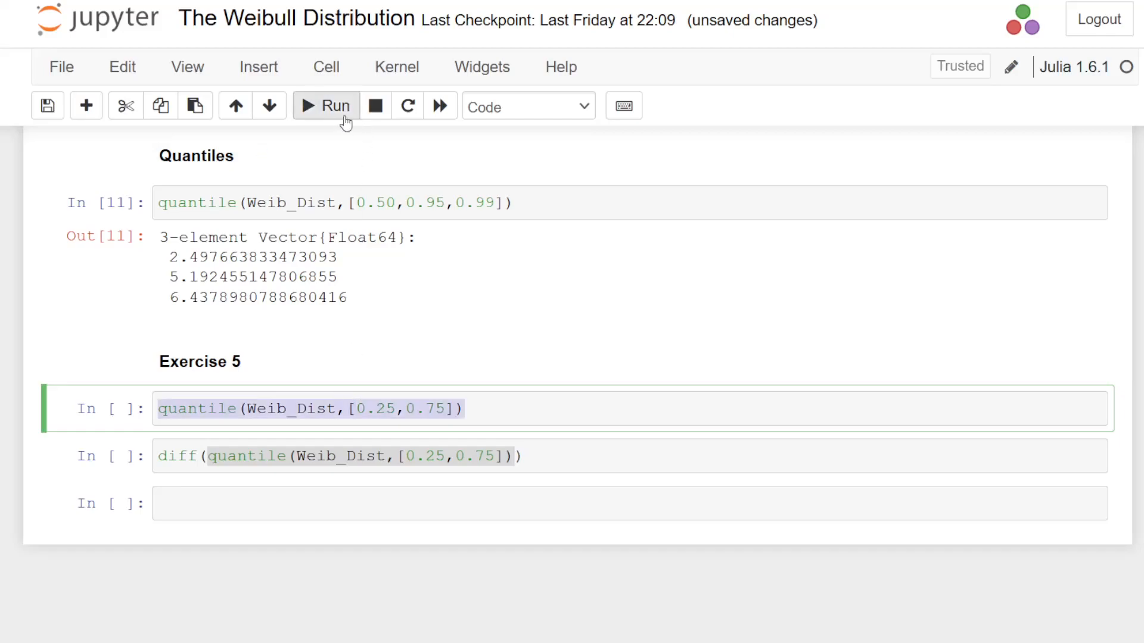
{"action": "left_click", "coordinate": [325, 105]}
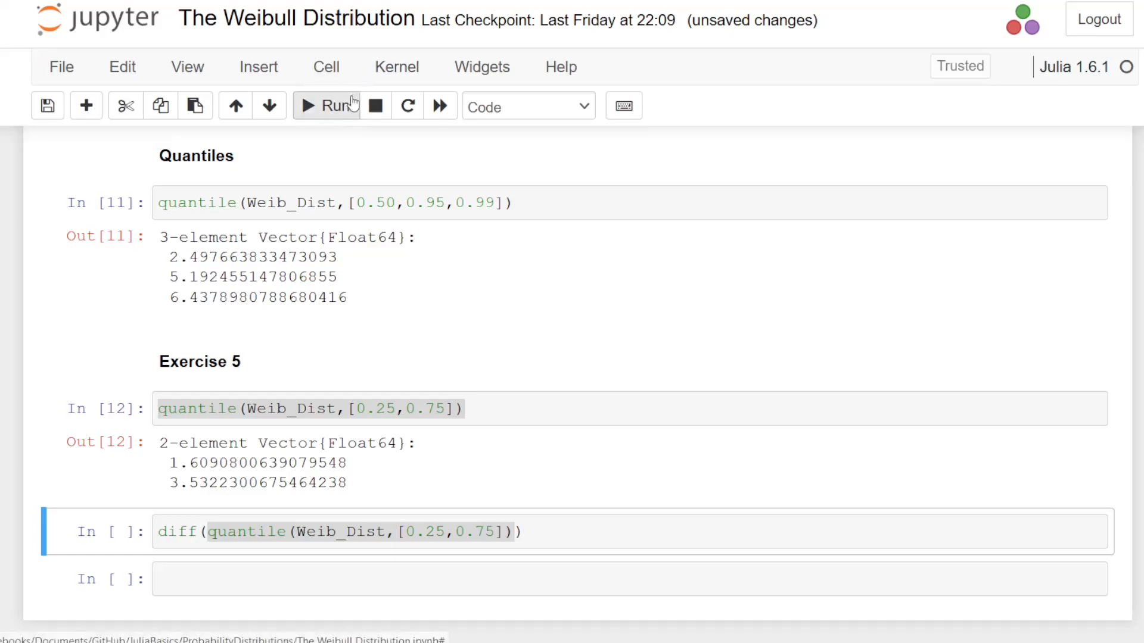
{"action": "left_click", "coordinate": [326, 106]}
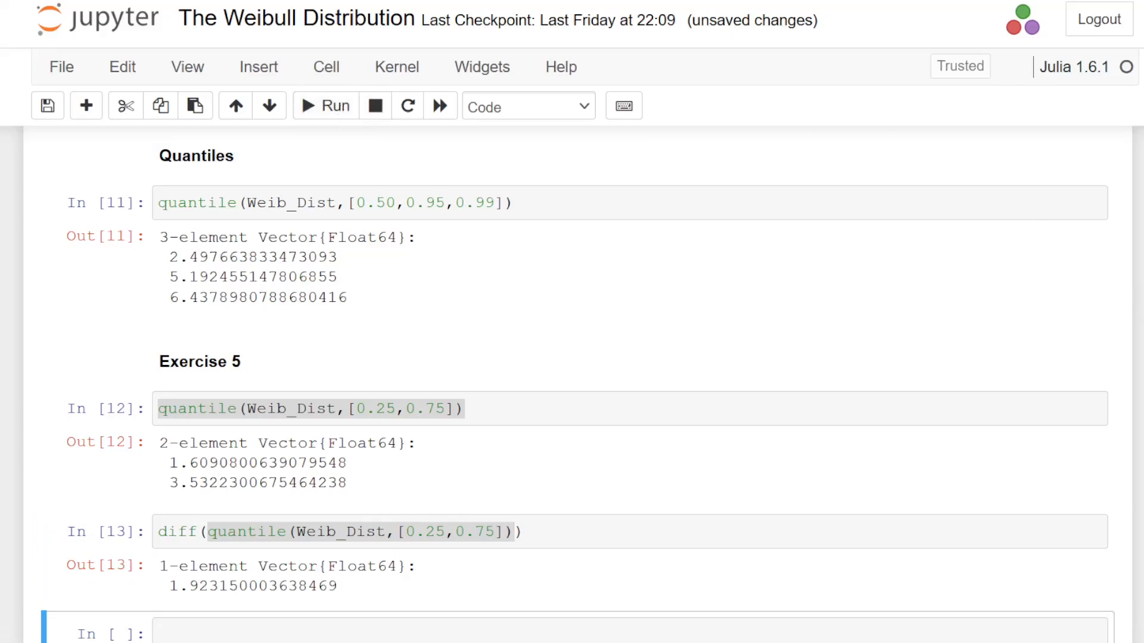
{"action": "scroll", "scroll_direction": "up", "scroll_amount": 3}
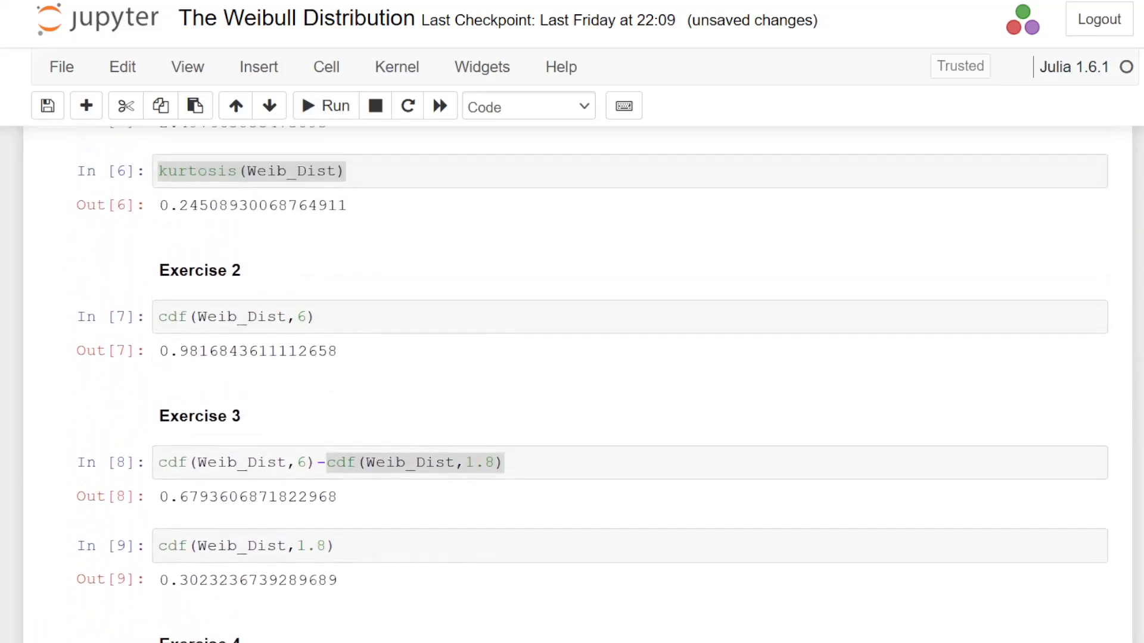
{"action": "scroll", "scroll_direction": "up", "scroll_amount": 3}
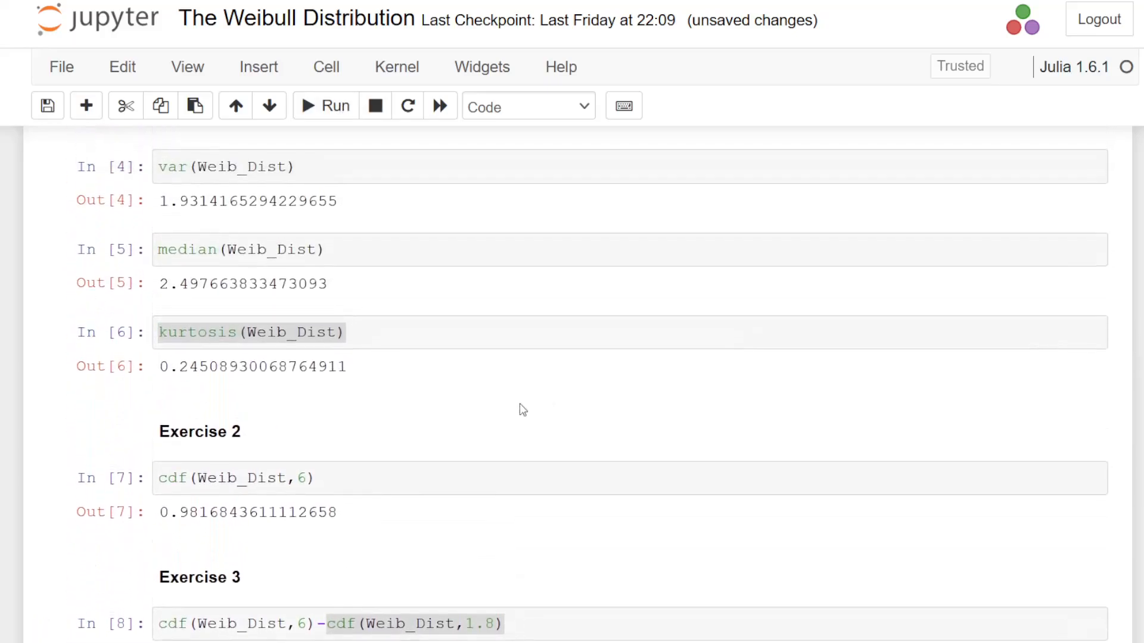
{"action": "mouse_move", "coordinate": [163, 287]}
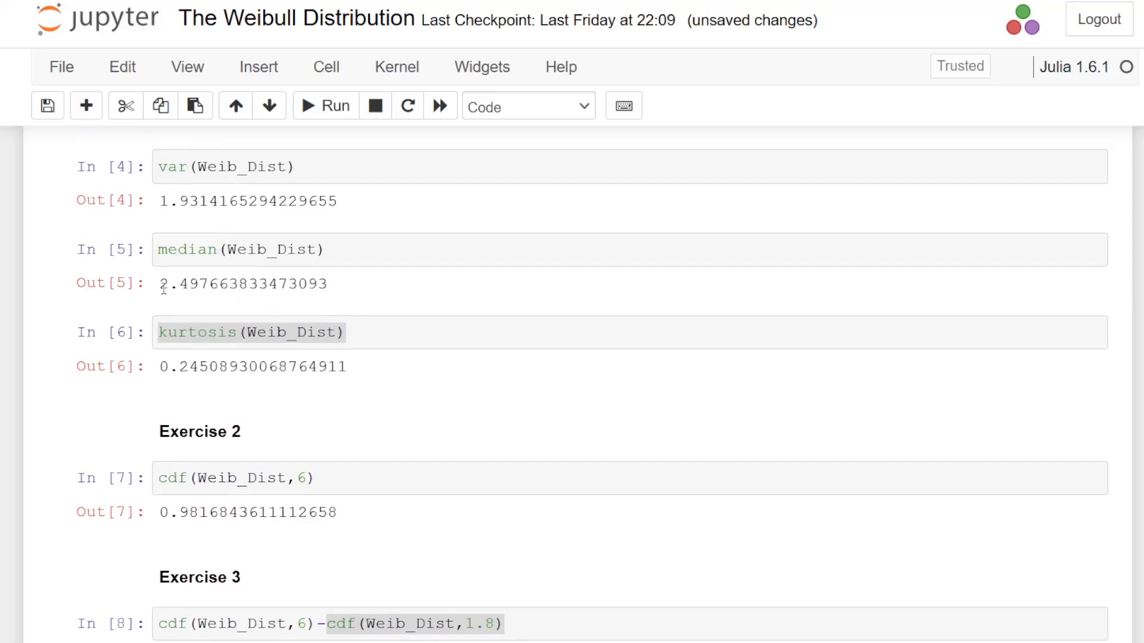
{"action": "double_click", "coordinate": [197, 283]}
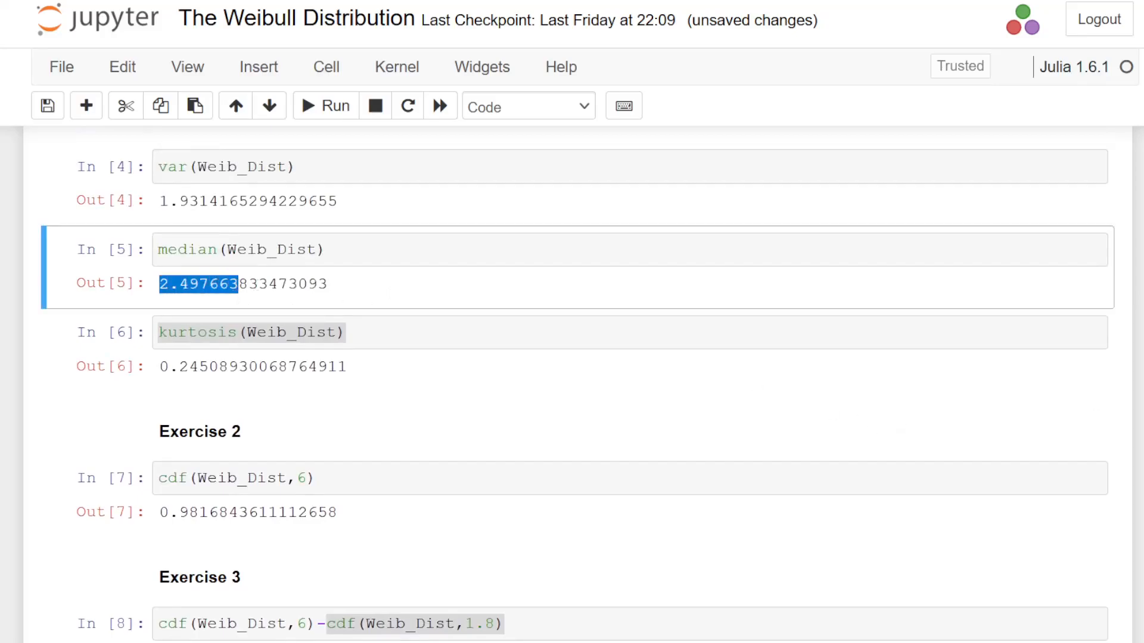
{"action": "scroll", "scroll_direction": "down", "scroll_amount": 3}
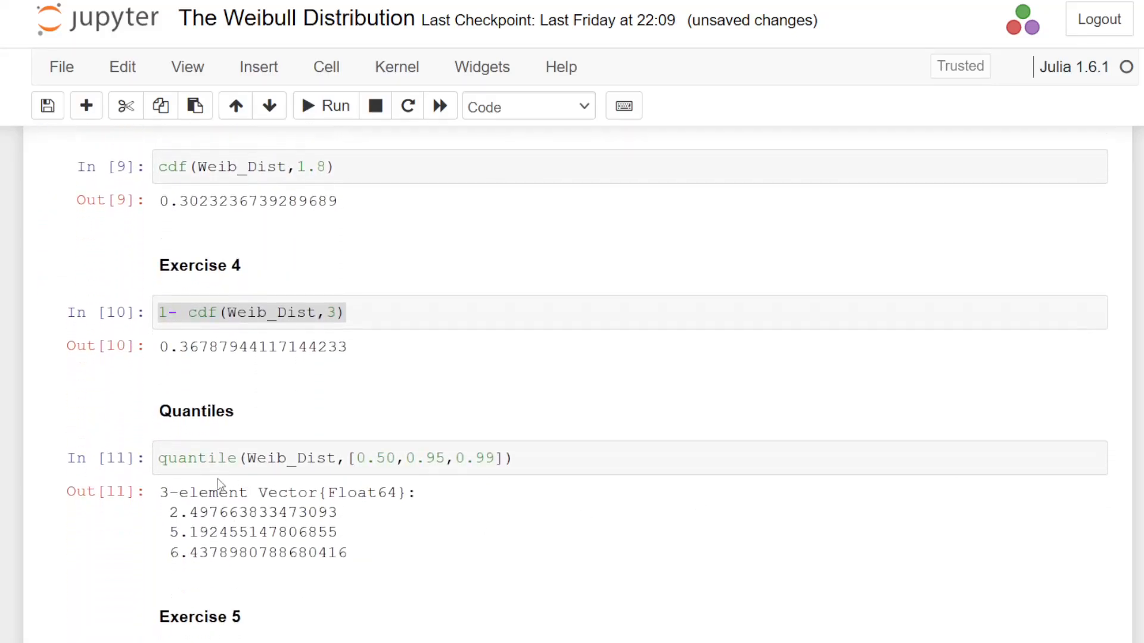
{"action": "double_click", "coordinate": [209, 512]}
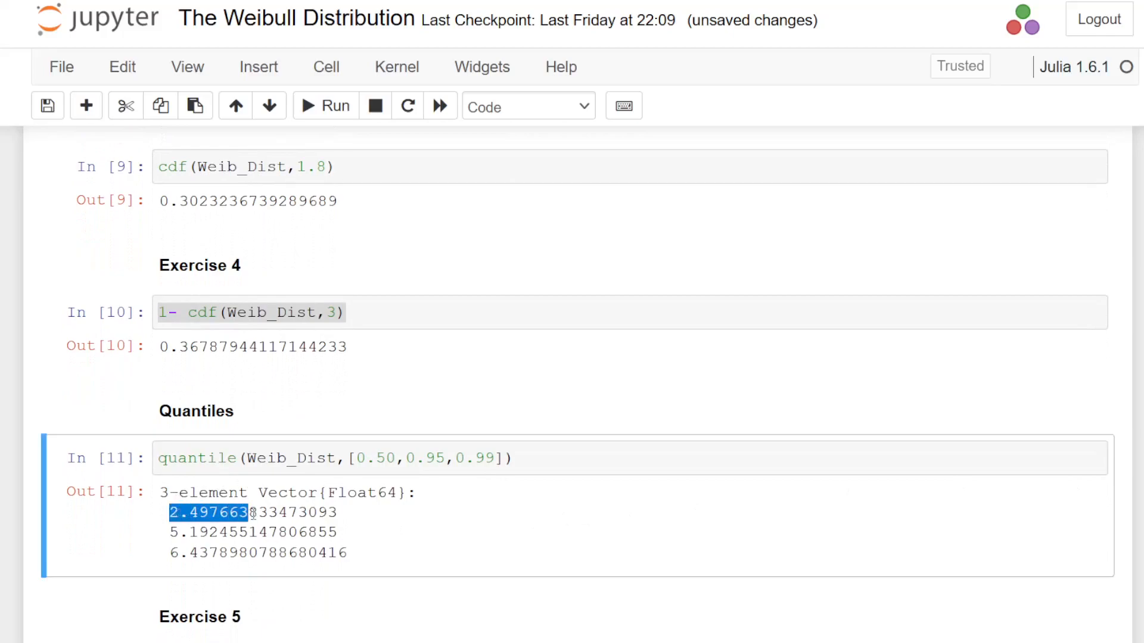
{"action": "mouse_move", "coordinate": [751, 615]}
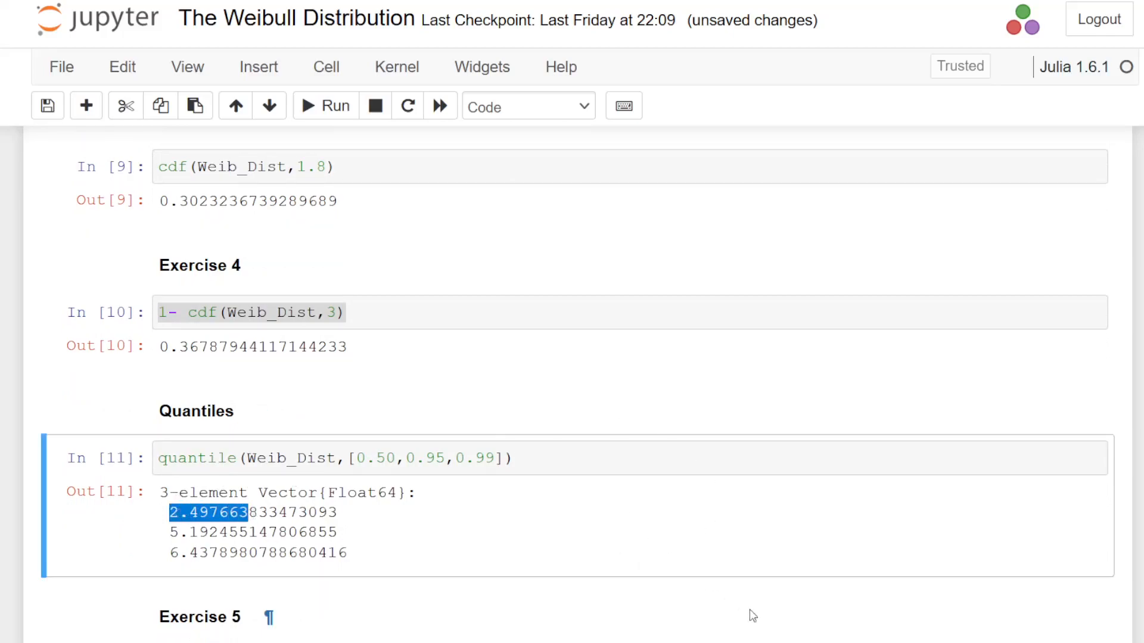